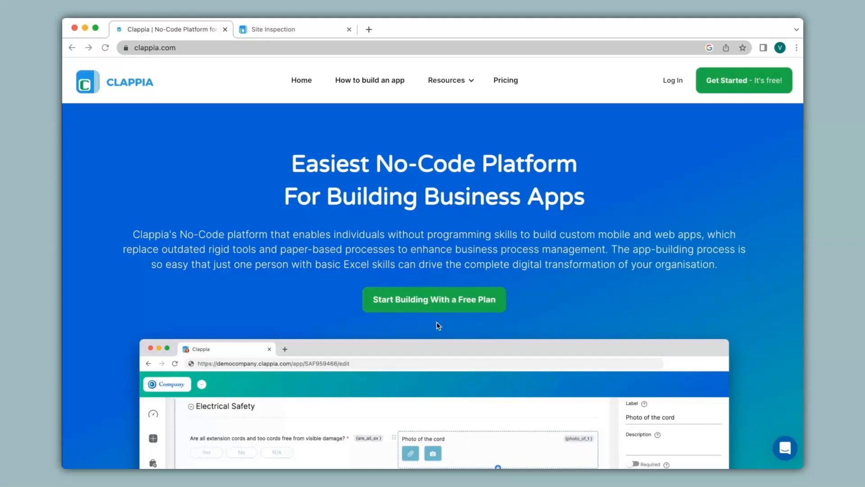
mouse_move(283, 70)
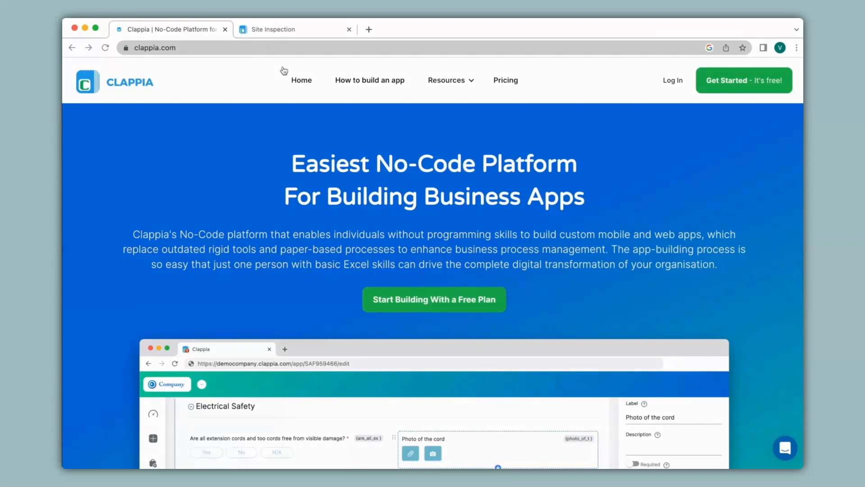
- Show the blank Site Inspection form on its App Home page in the browser
left_click(273, 28)
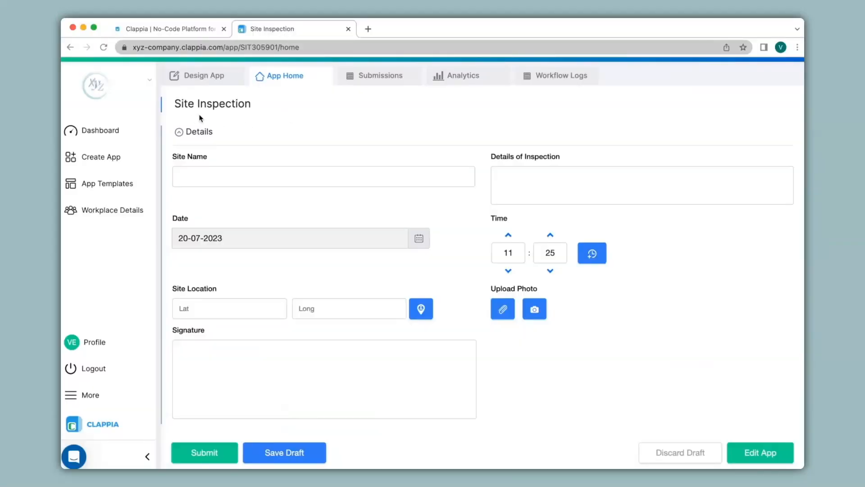
mouse_move(247, 122)
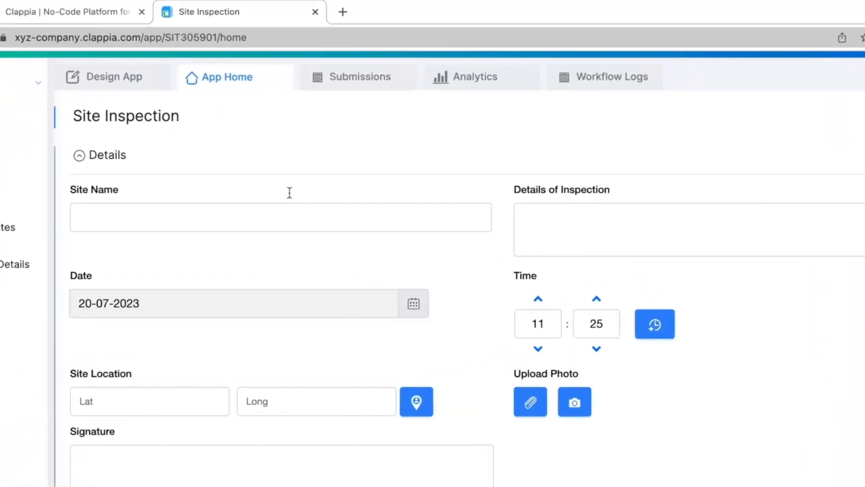
left_click(358, 76)
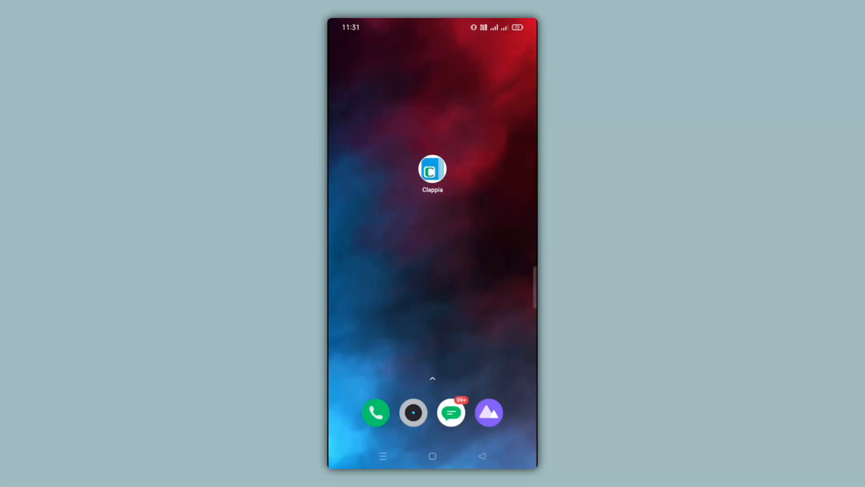
- Launch the Clappia phone app, search 'Site inspection' and load that app's form
left_click(432, 168)
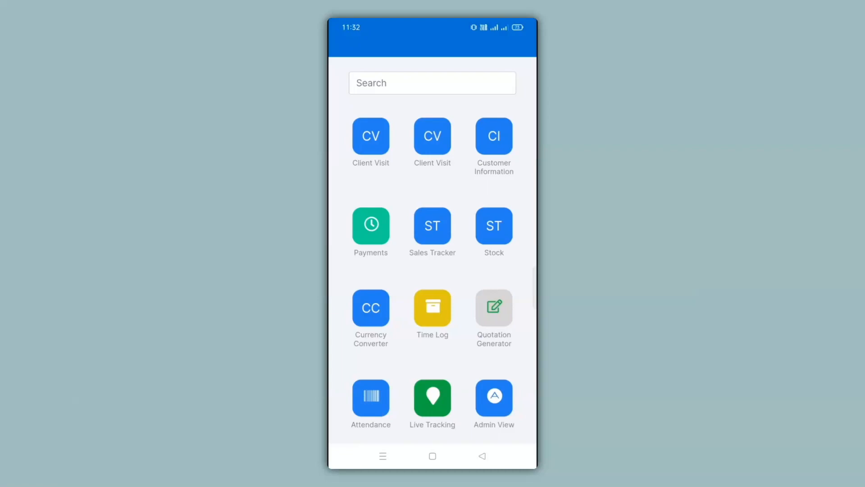
type("Site inspection")
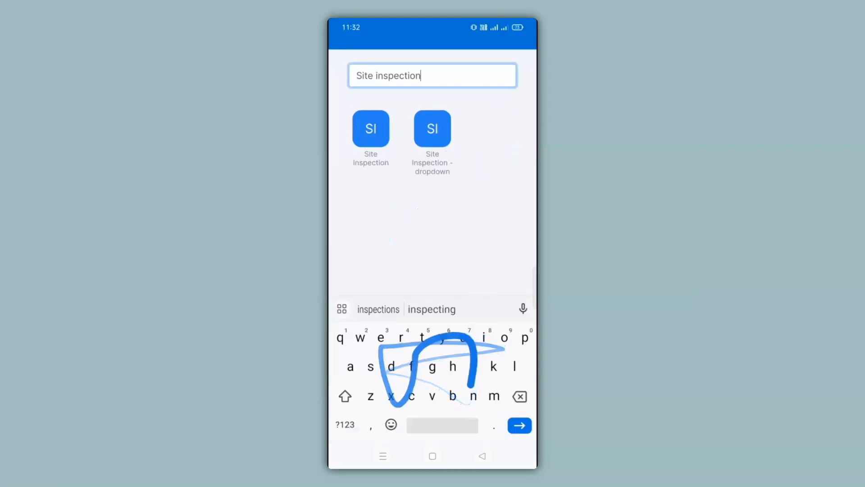
left_click(370, 129)
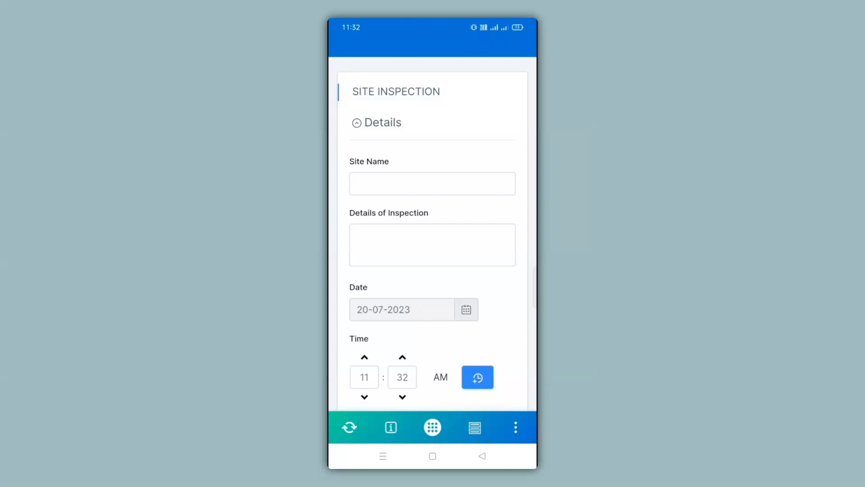
- Capture the site's Lat/Long location and start entering Anika as the Site Name
scroll("down", 3)
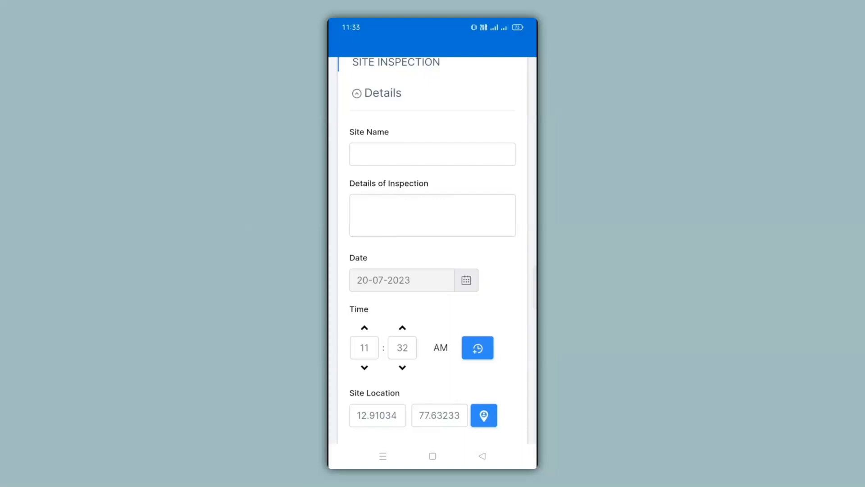
scroll("down", 3)
type("Anika")
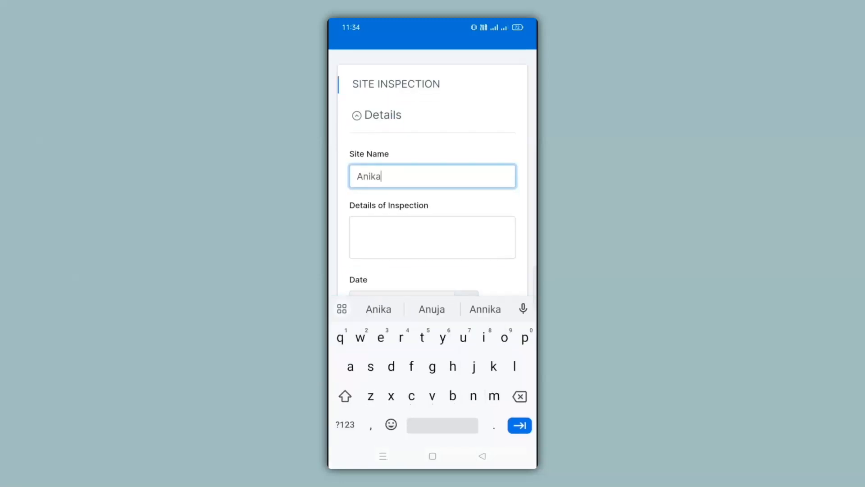
- Enter 'Inspection carried out' as the details, add photo and signature, and submit
type("Inspection carried out")
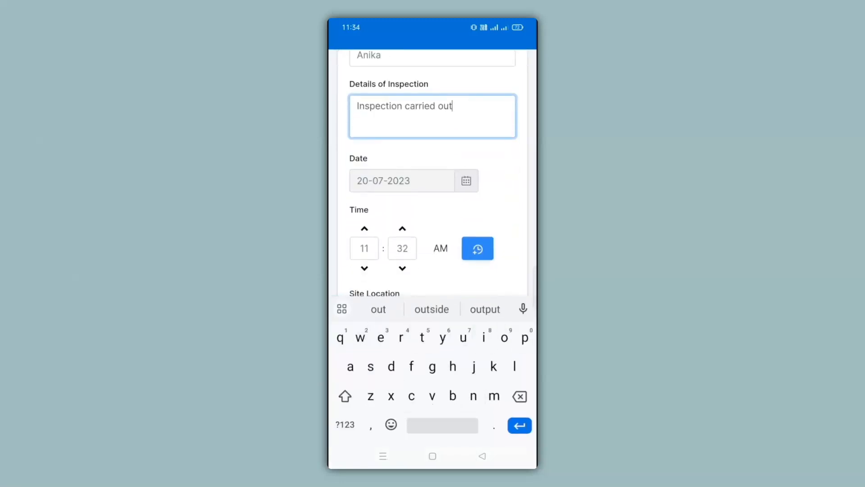
scroll("down", 3)
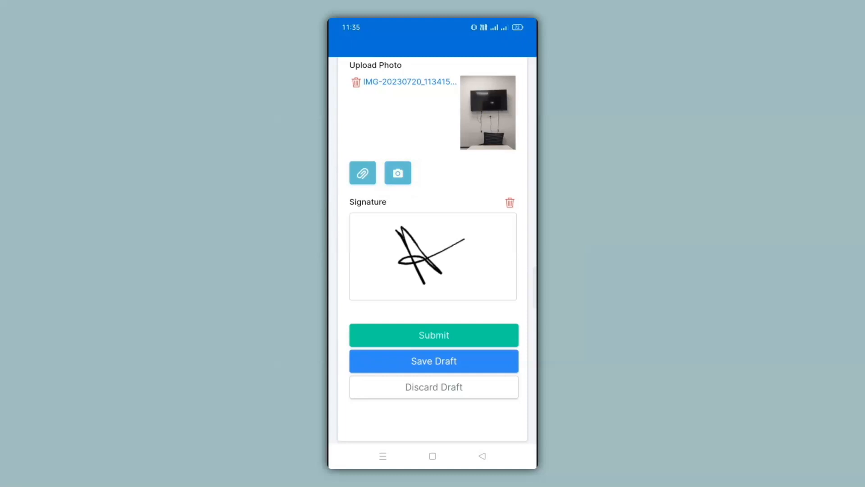
left_click(433, 334)
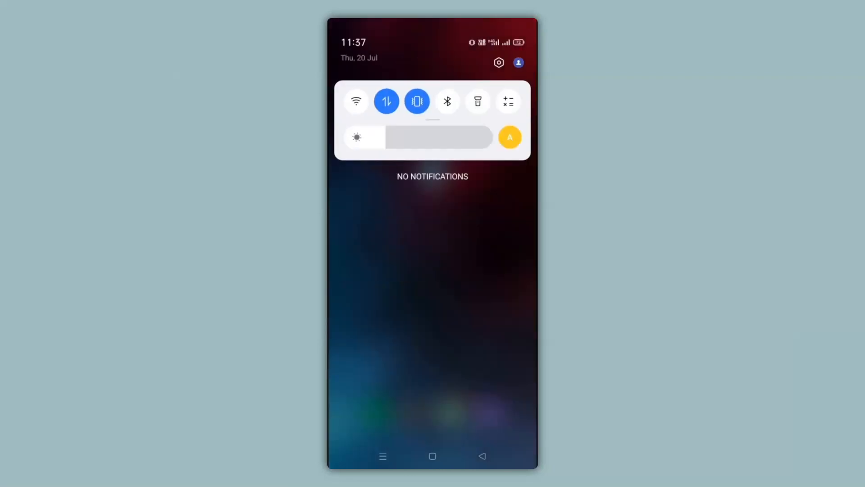
- Switch mobile data back on from the notification shade so the phone reconnects
left_click(356, 101)
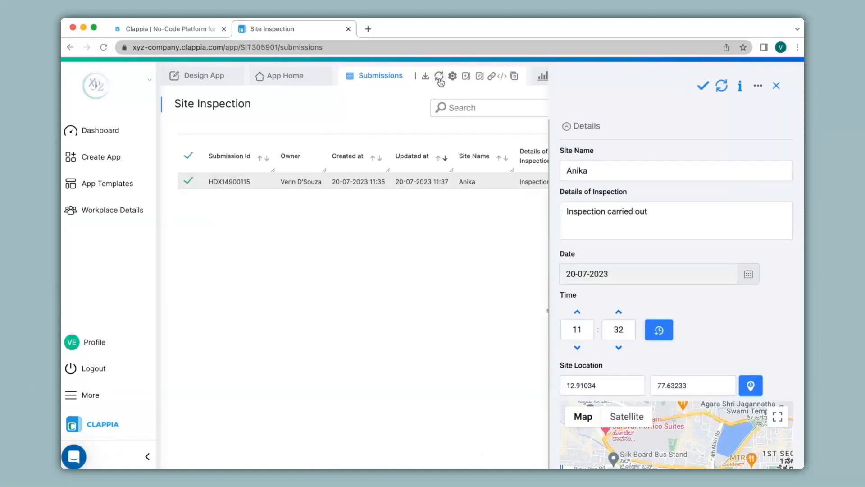
mouse_move(438, 142)
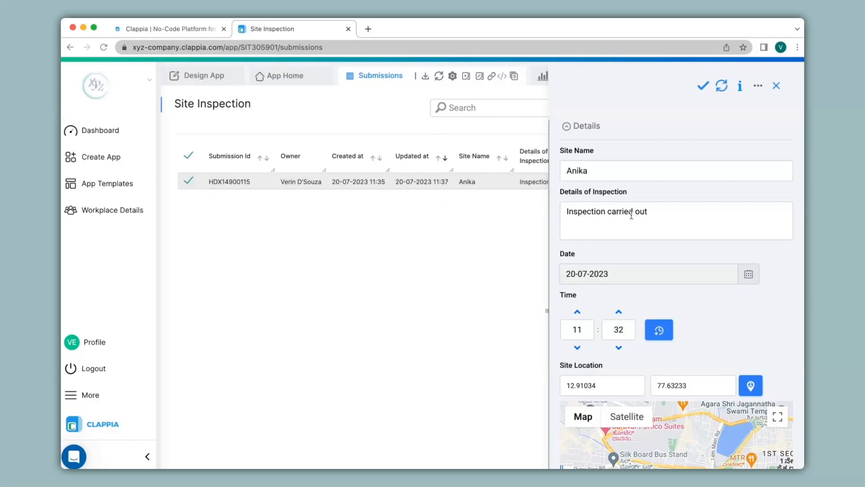
- Scroll through Anika's fields, photo and signature, then close the detail panel
scroll("down", 3)
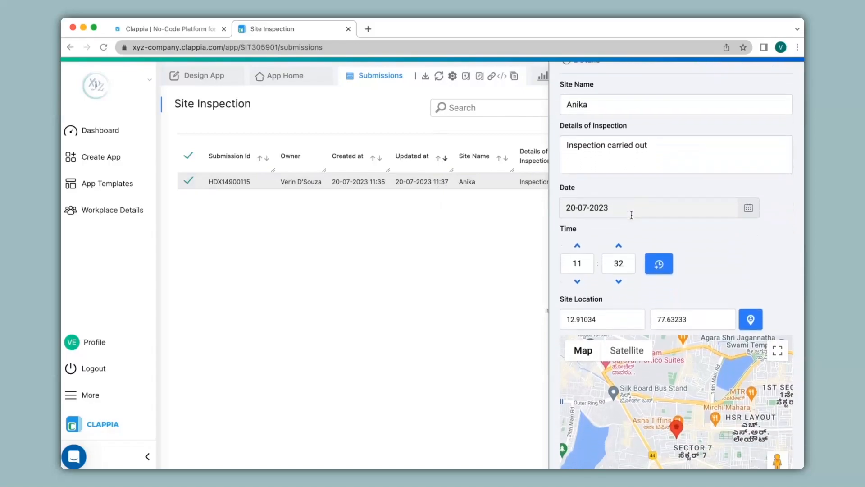
scroll("down", 3)
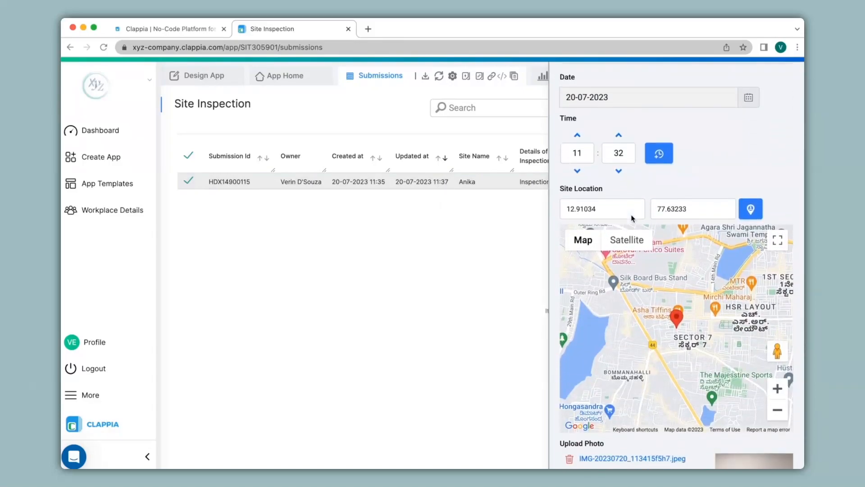
scroll("down", 3)
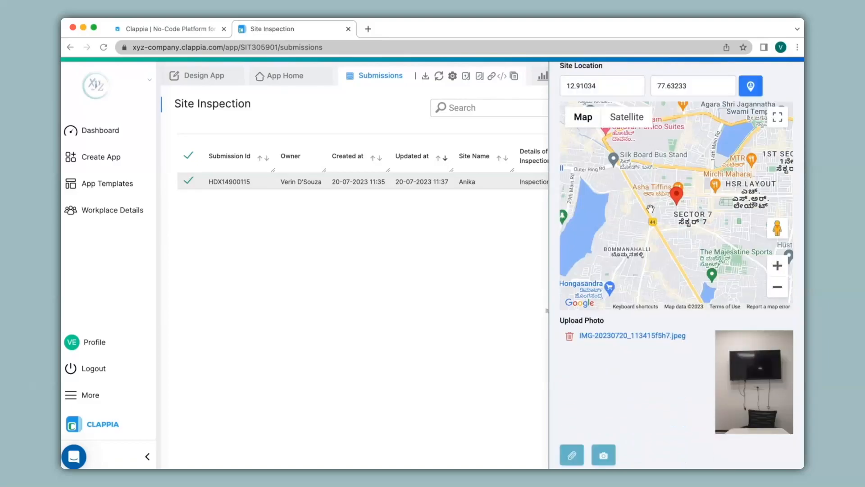
scroll("down", 3)
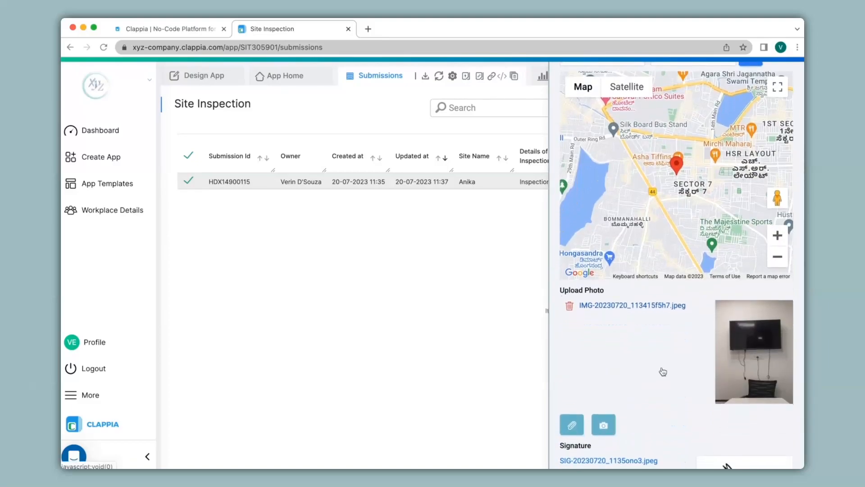
mouse_move(749, 363)
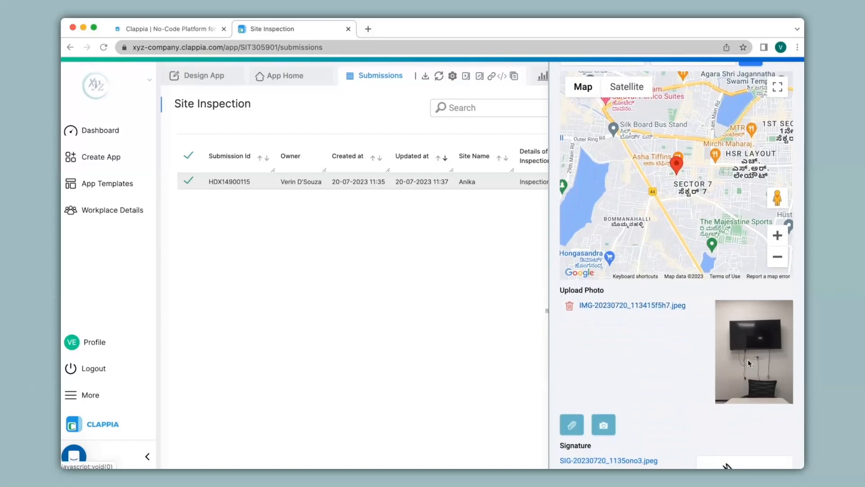
scroll("down", 3)
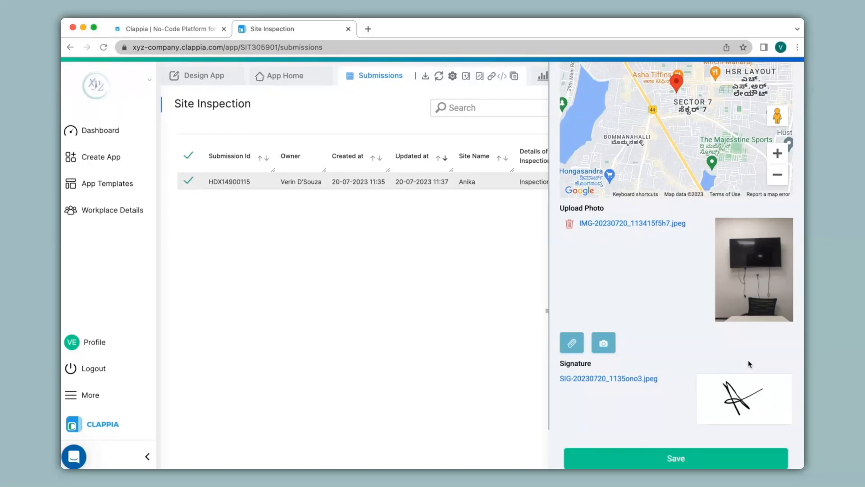
mouse_move(686, 431)
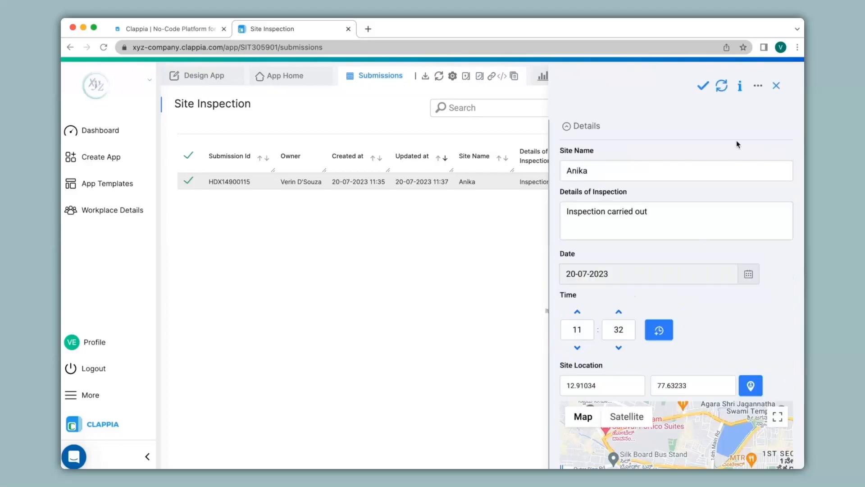
left_click(774, 85)
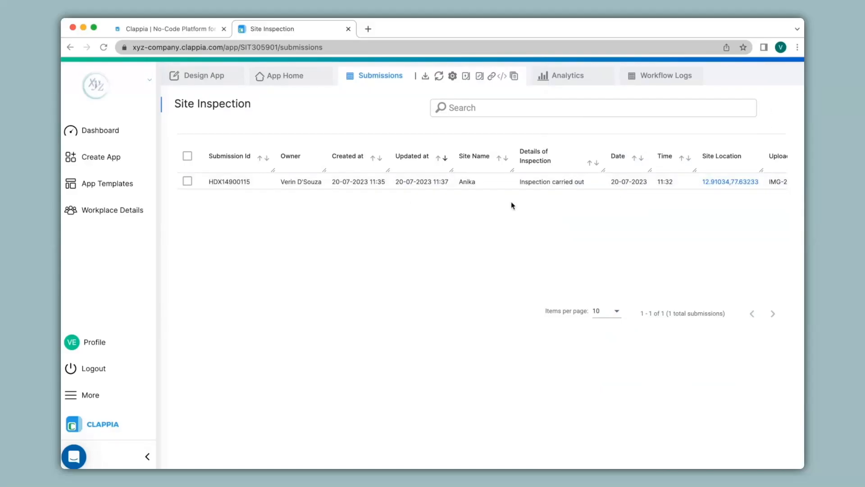
- Switch to Design App to edit the Details section's fields
left_click(202, 75)
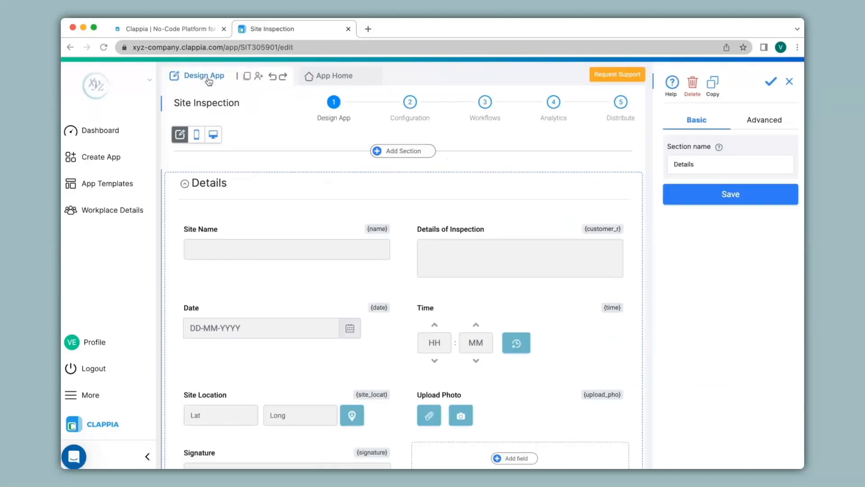
mouse_move(595, 90)
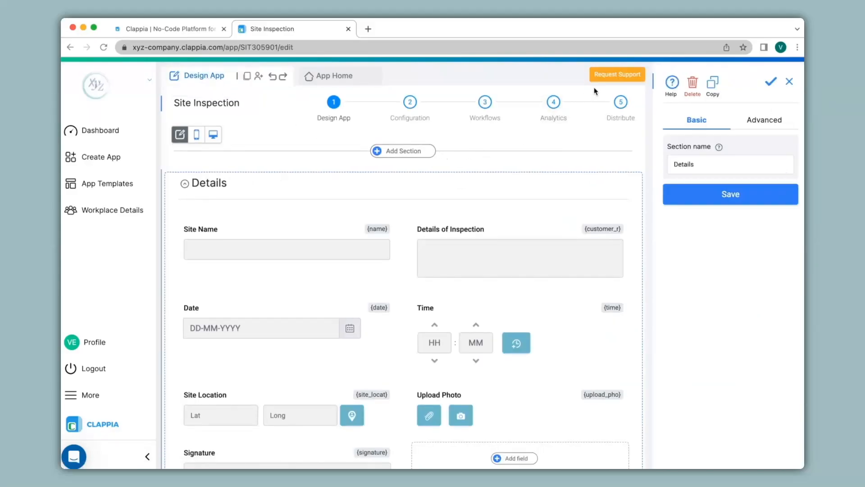